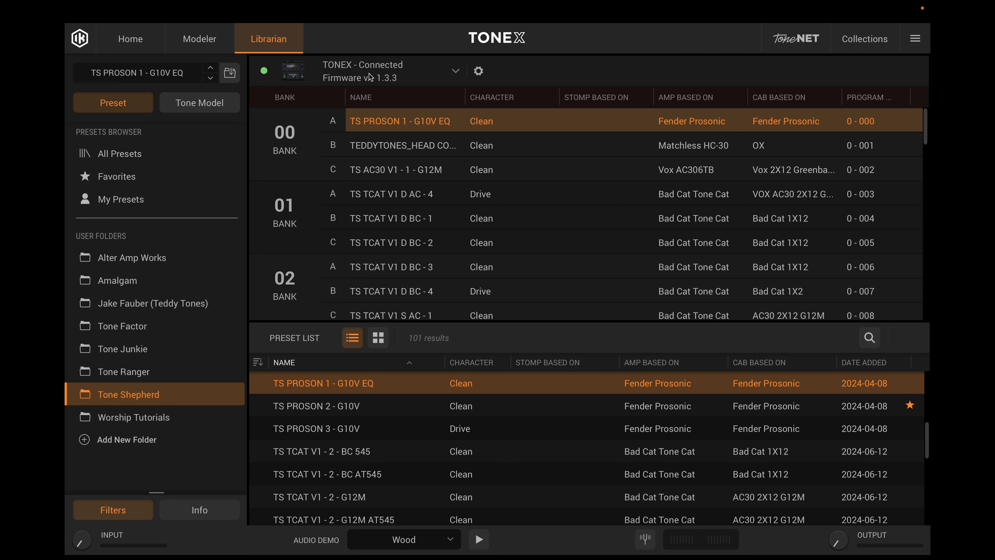
mouse_move(365, 91)
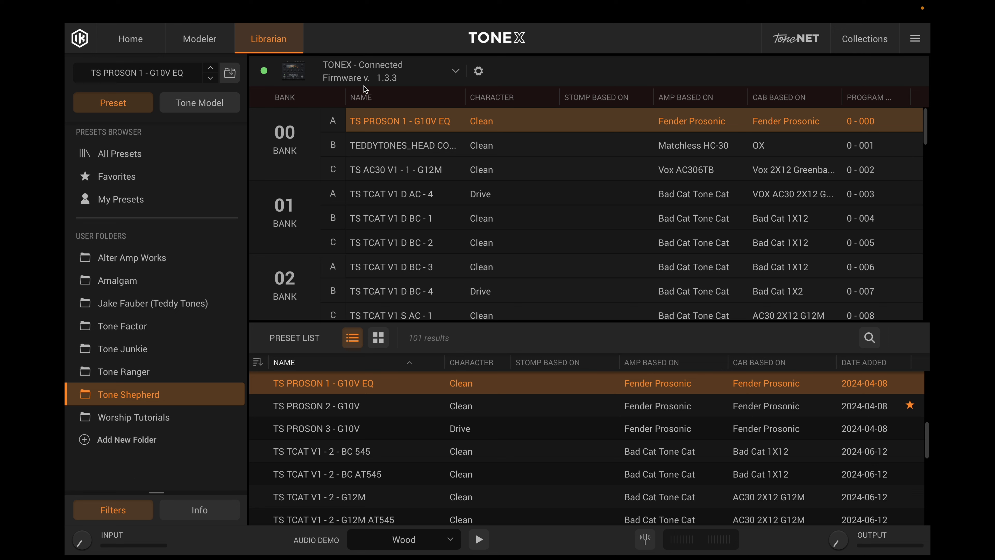
mouse_move(392, 68)
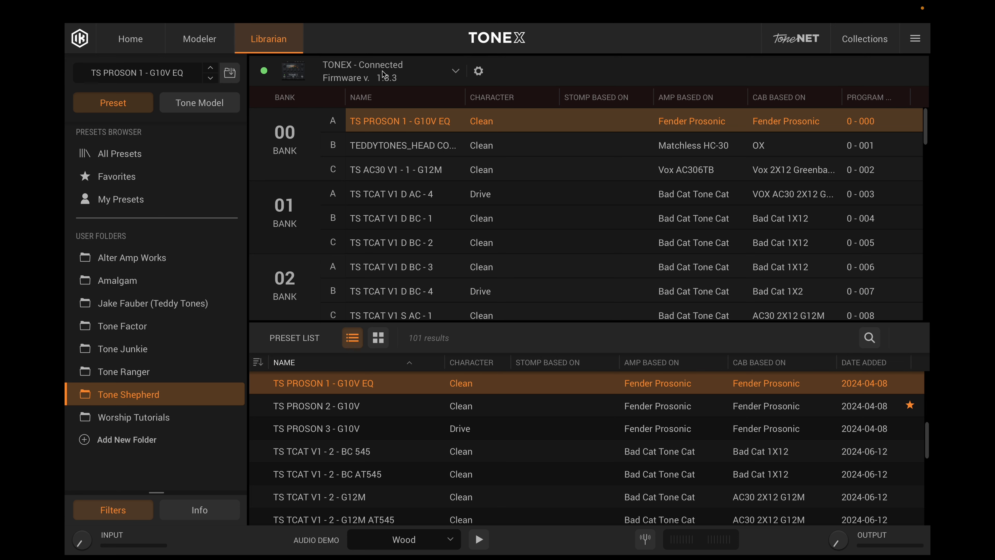
- Resync the preset list with the pedal so bank 00 slot A holds TS AC30 V1 - 1 - G12M
click(455, 71)
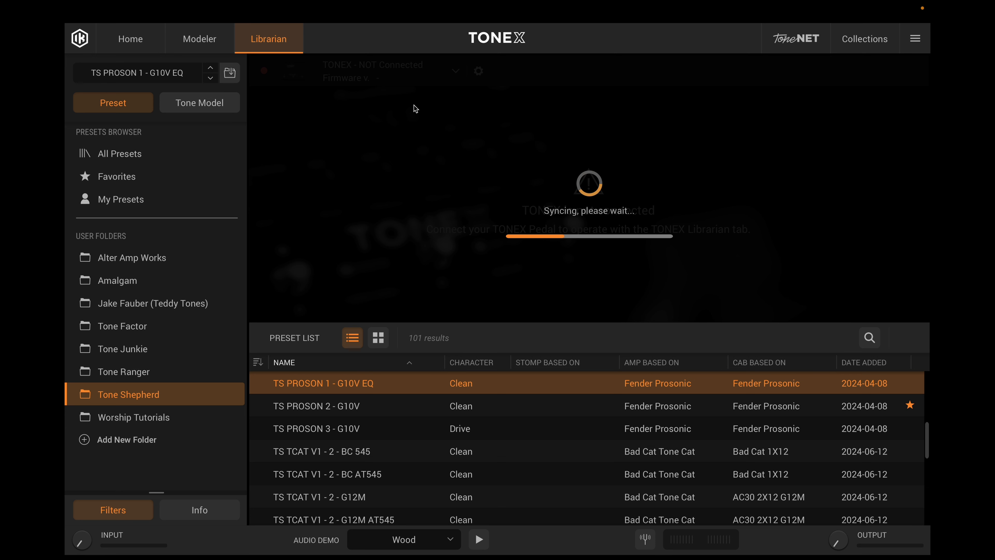
mouse_move(328, 97)
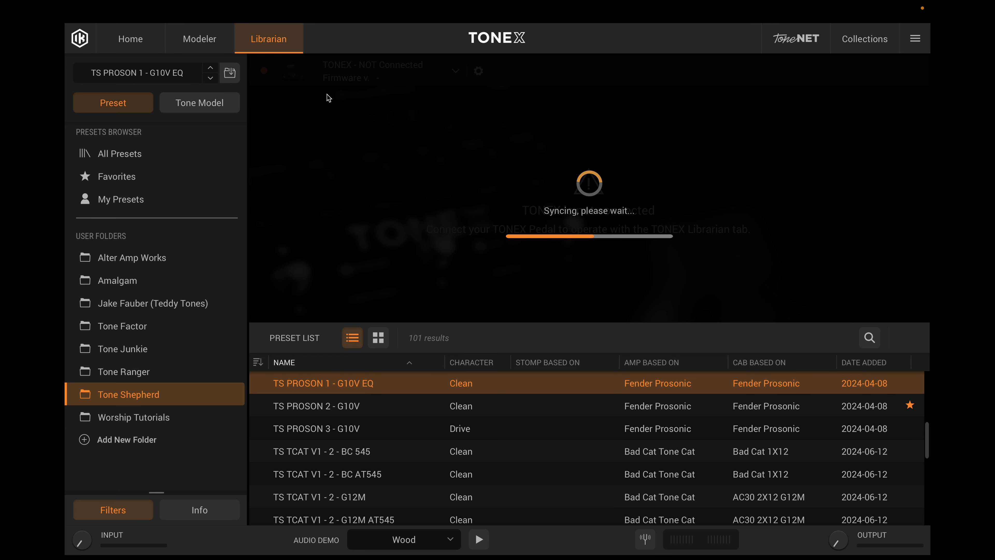
mouse_move(505, 179)
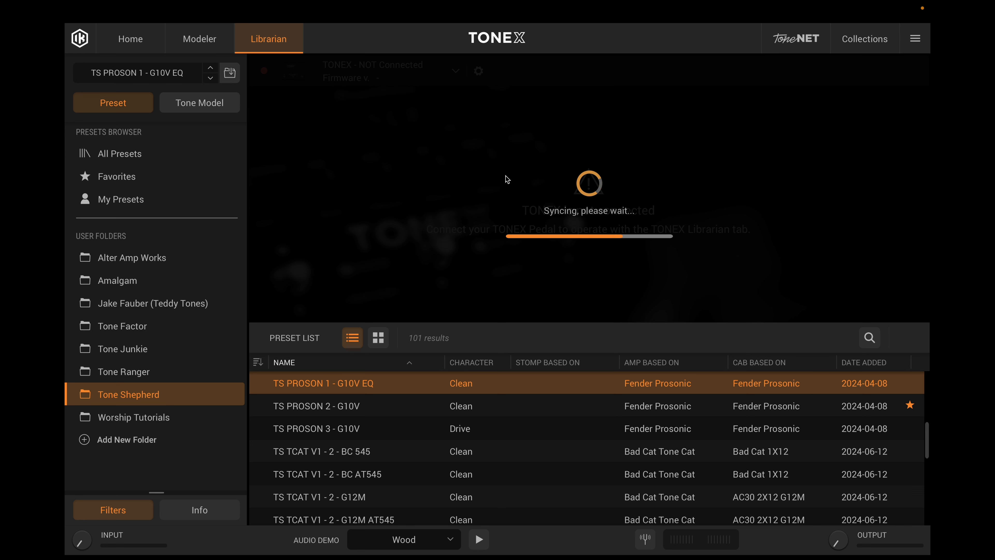
mouse_move(424, 111)
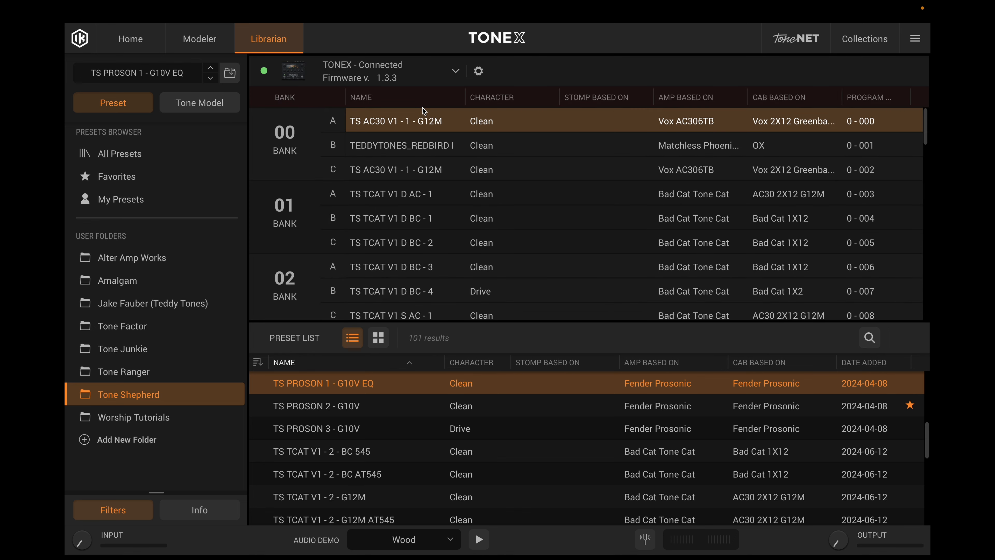
mouse_move(403, 114)
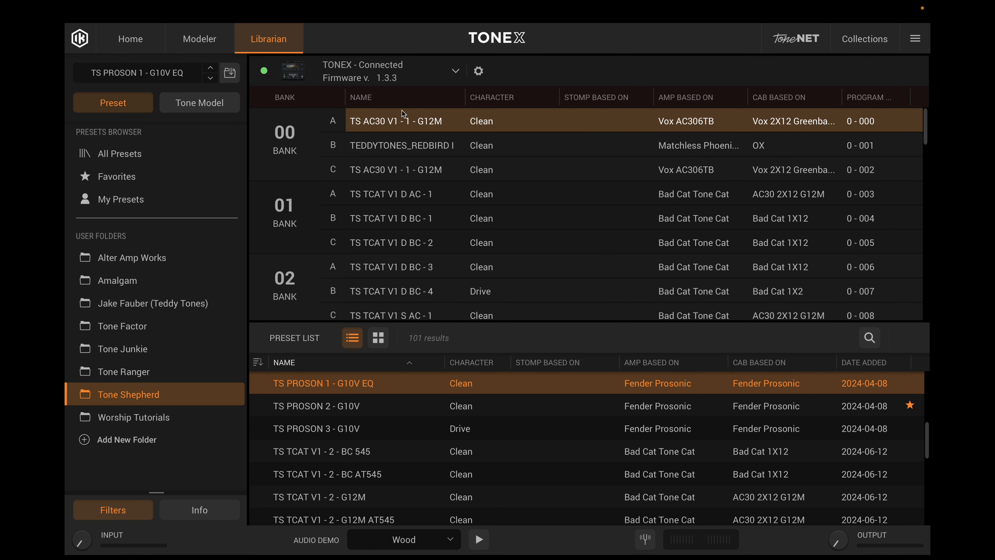
mouse_move(430, 124)
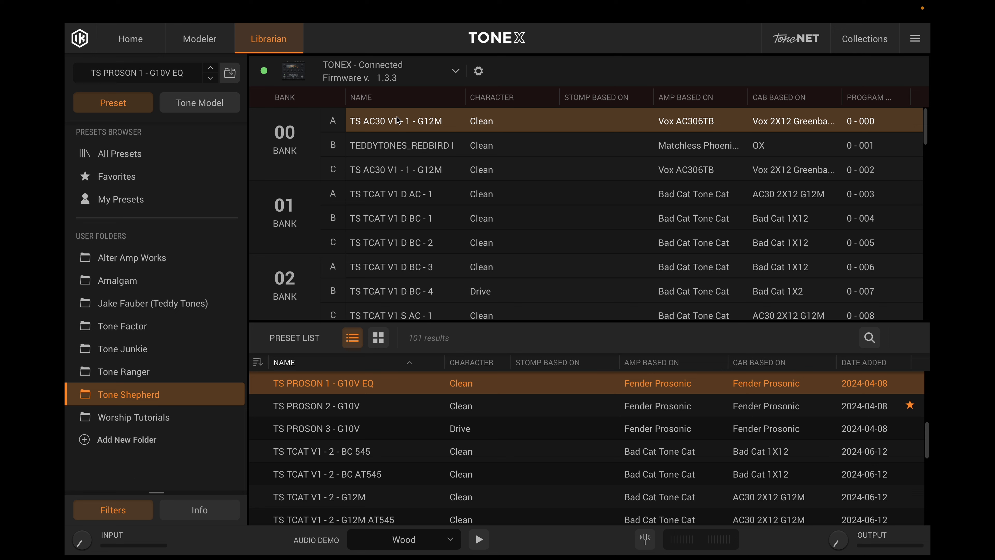
mouse_move(385, 121)
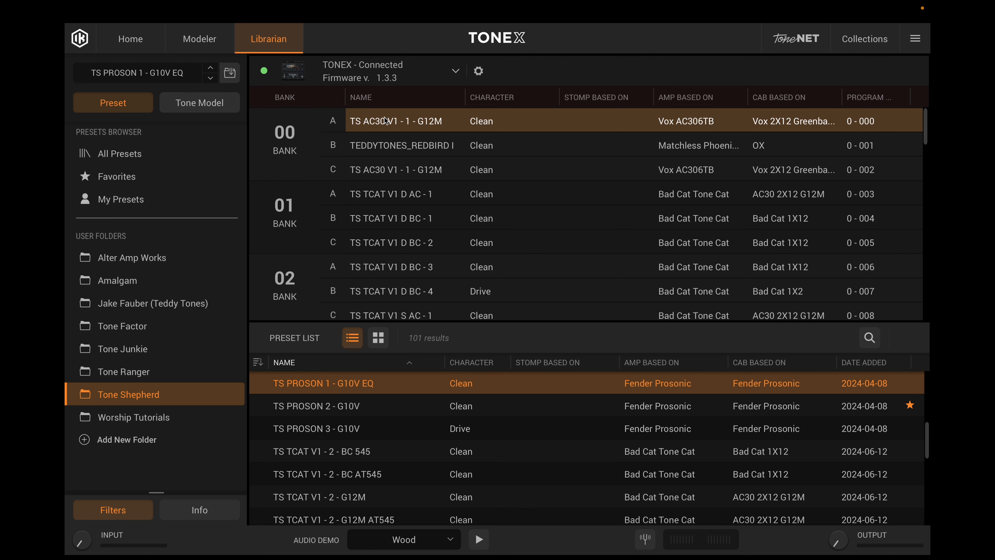
- Choose Rename for the bank 00 slot A preset, bringing up the unsaved-changes warning
right_click(399, 120)
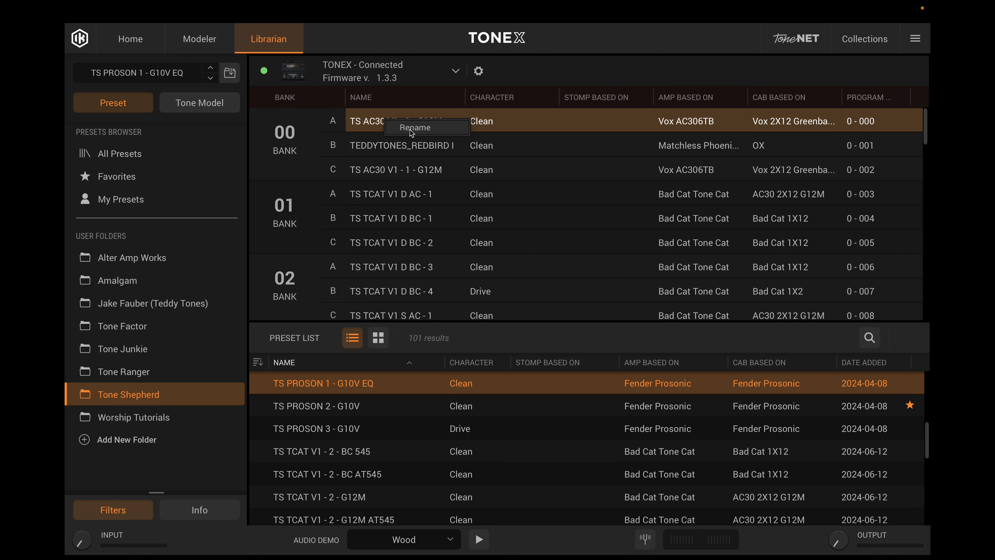
click(413, 127)
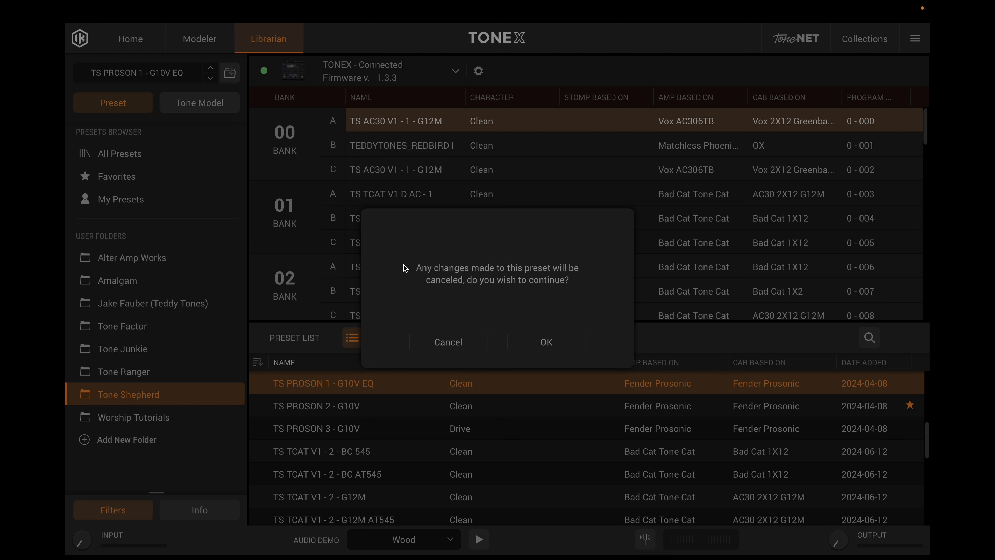
mouse_move(513, 289)
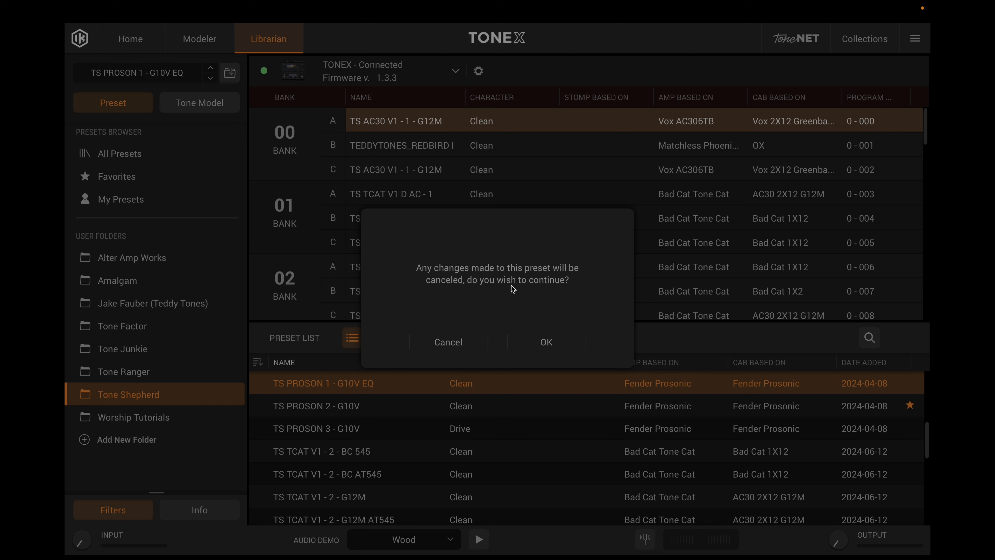
mouse_move(537, 289)
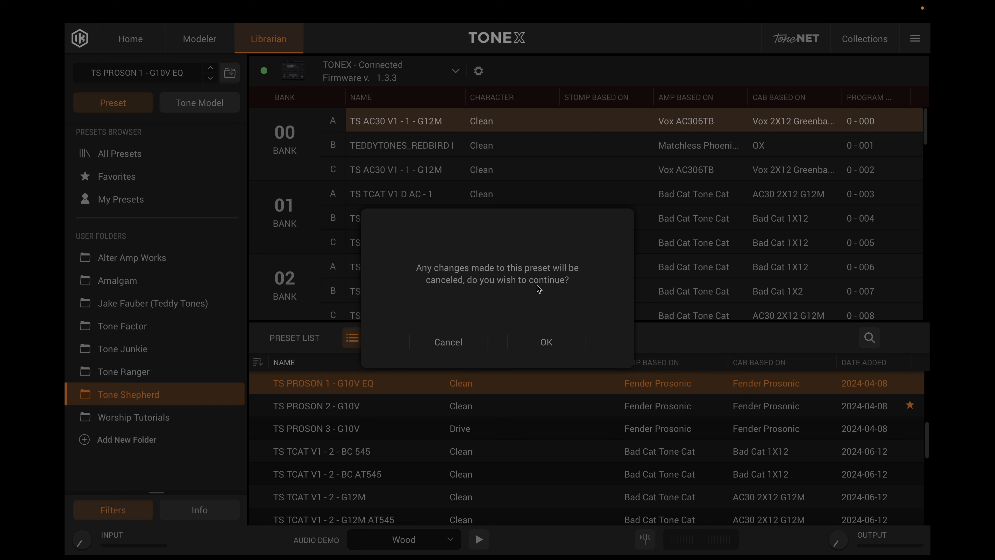
mouse_move(539, 297)
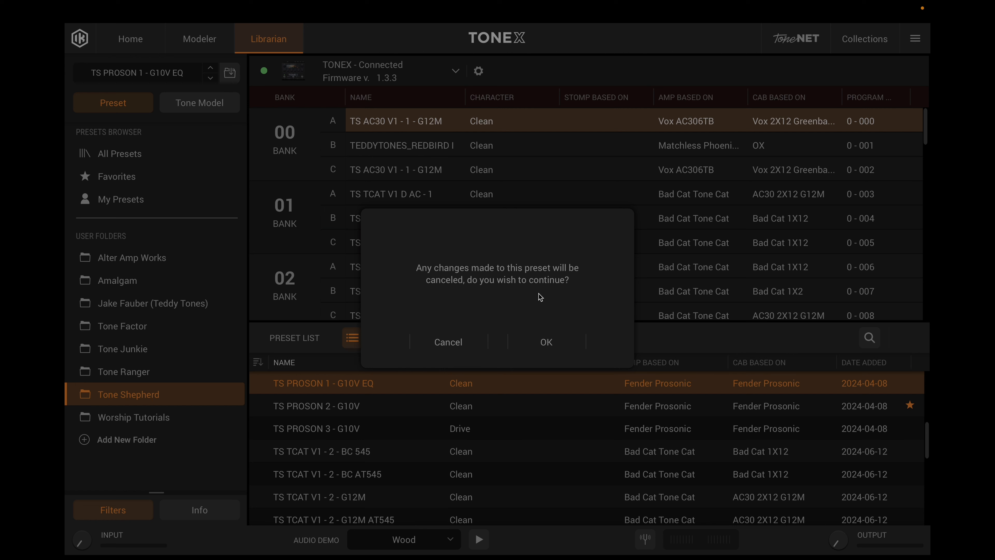
mouse_move(515, 286)
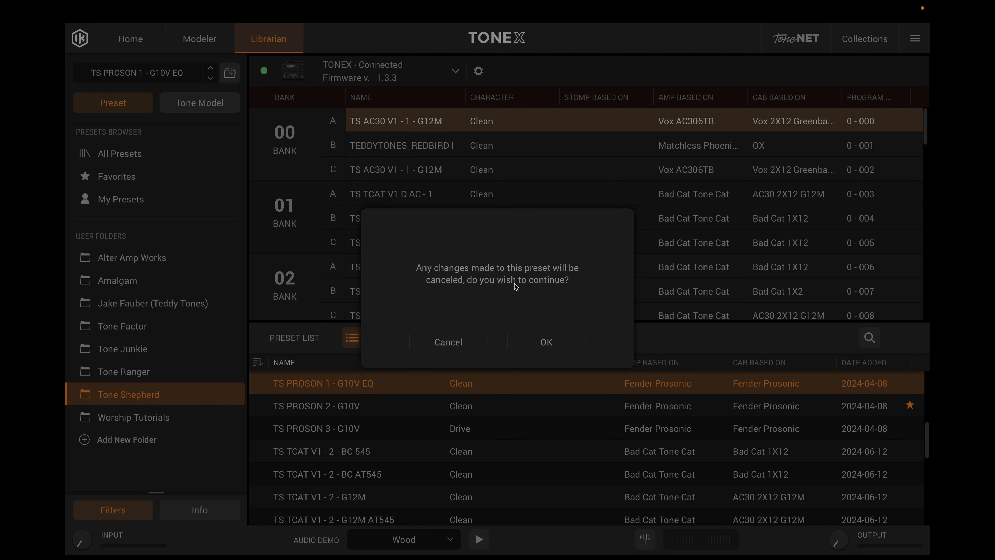
mouse_move(506, 284)
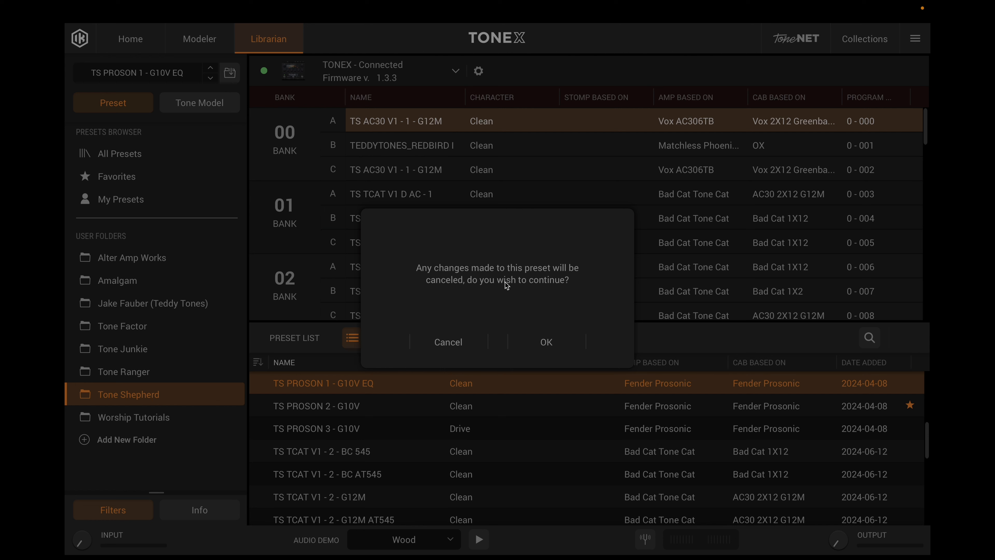
mouse_move(519, 286)
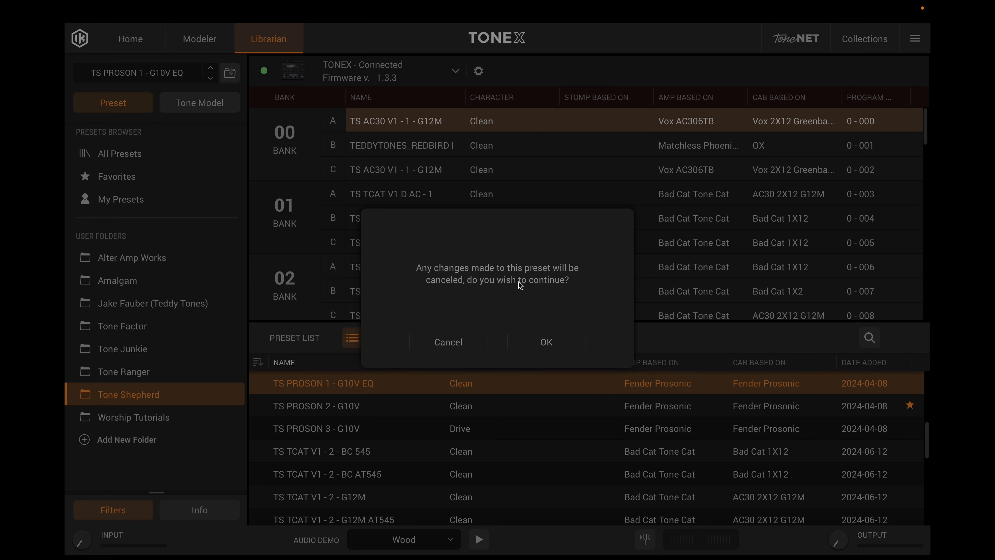
- Accept the warning and rename the preset to TS AC30 V1 - 1 - G12M EQ
click(546, 341)
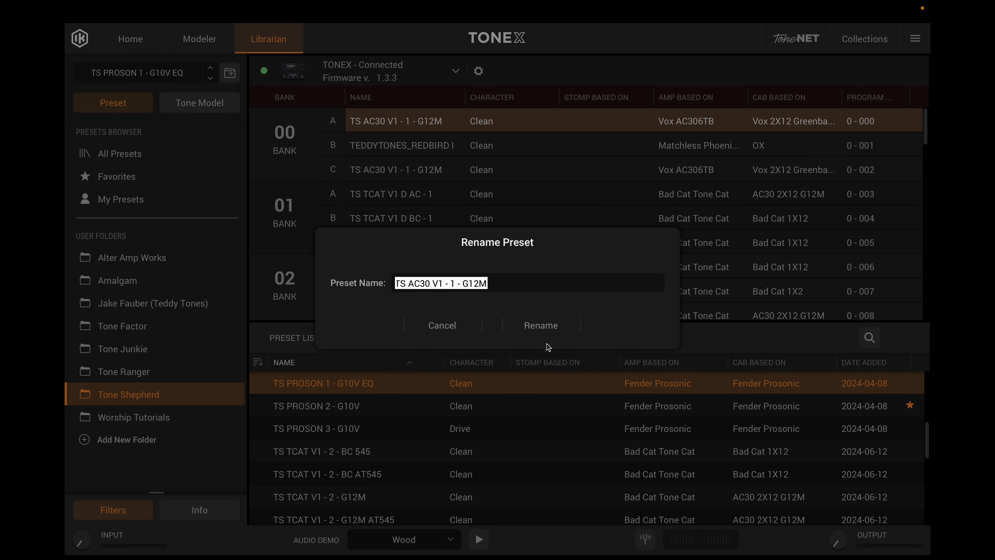
click(506, 283)
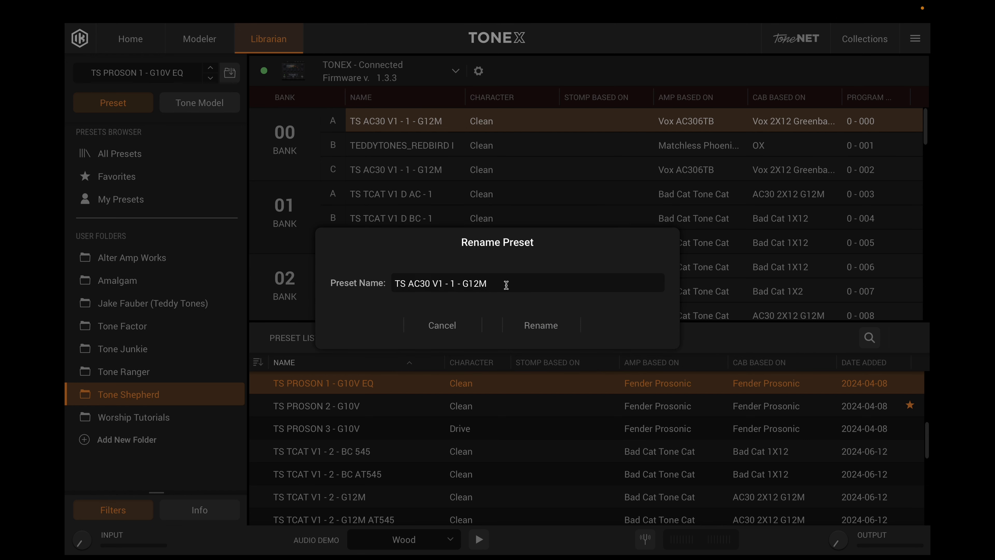
text(EQ)
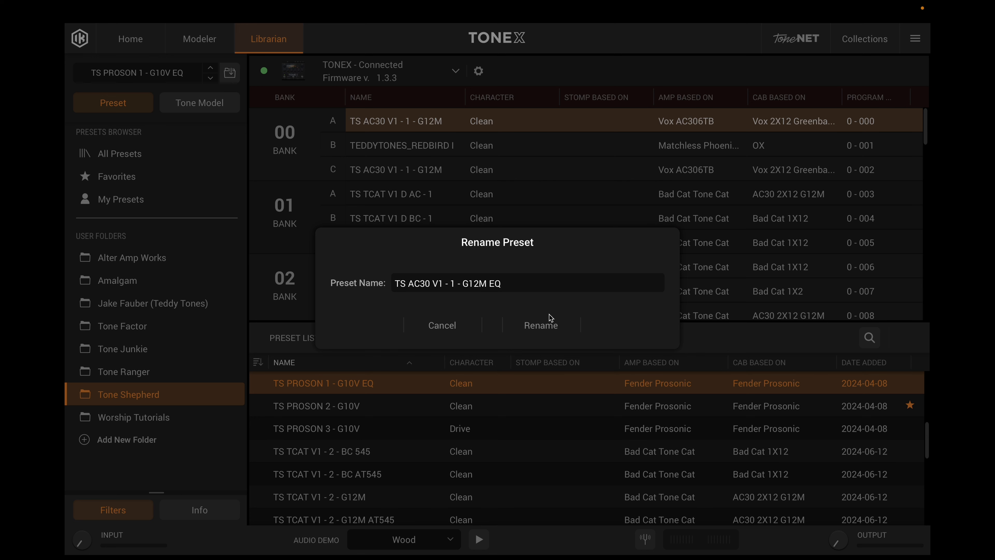
click(540, 325)
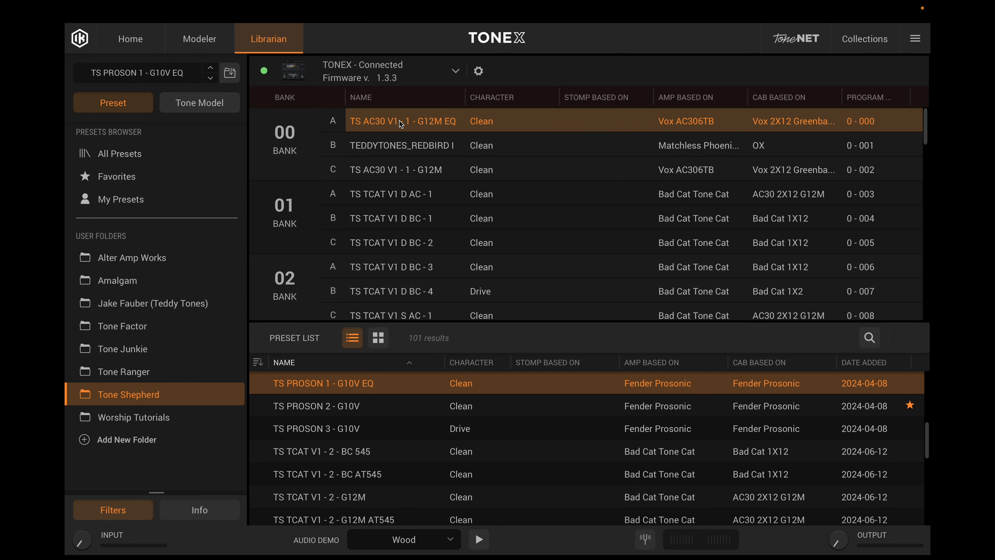
mouse_move(199, 103)
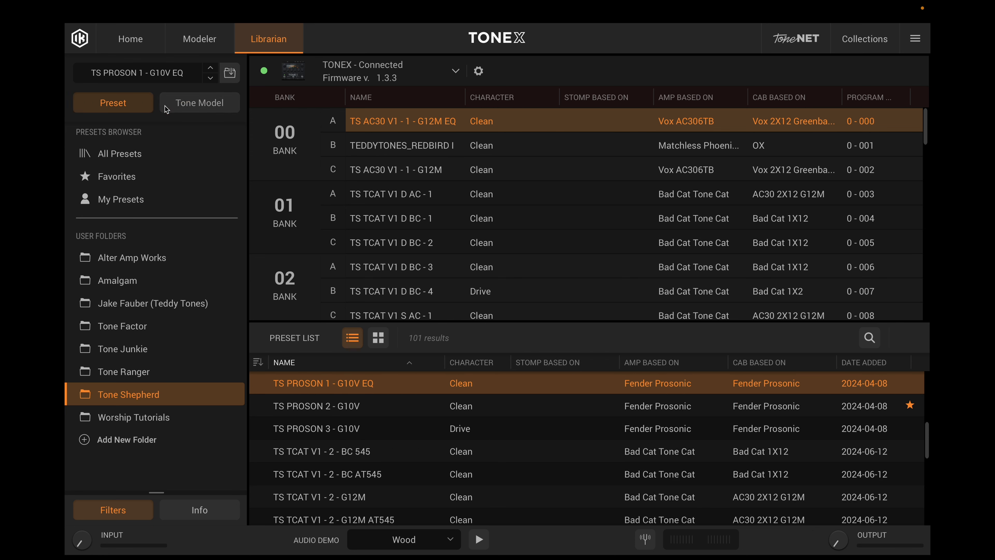
mouse_move(398, 121)
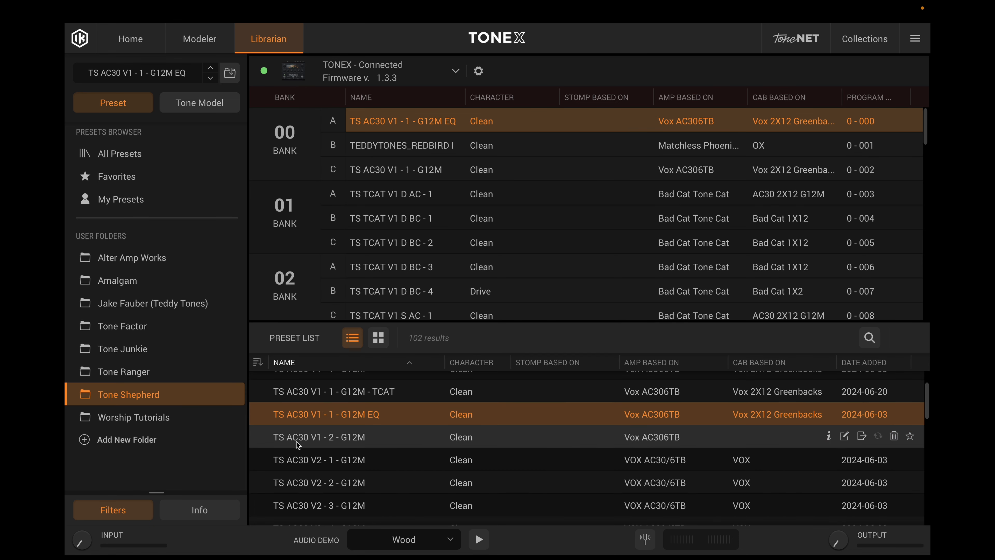
- Scroll the Tone Shepherd folder list to check the saved TS AC30 V1 - 1 - G12M EQ preset
scroll(up, 3)
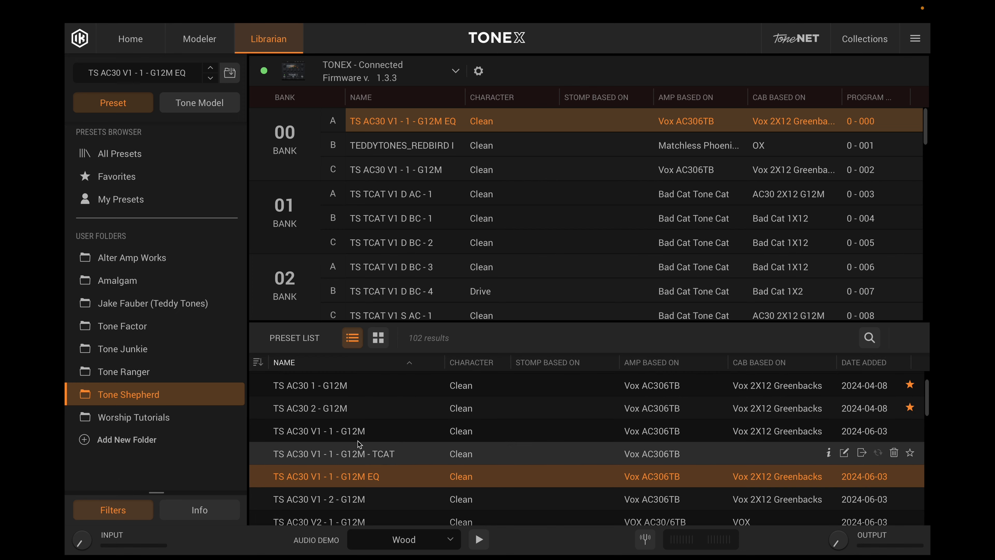
scroll(down, 3)
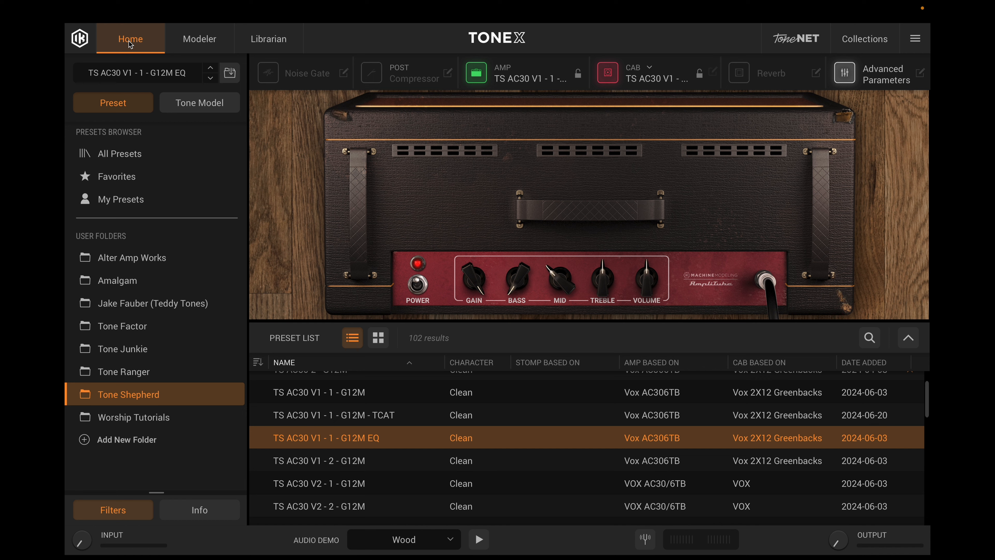
mouse_move(388, 447)
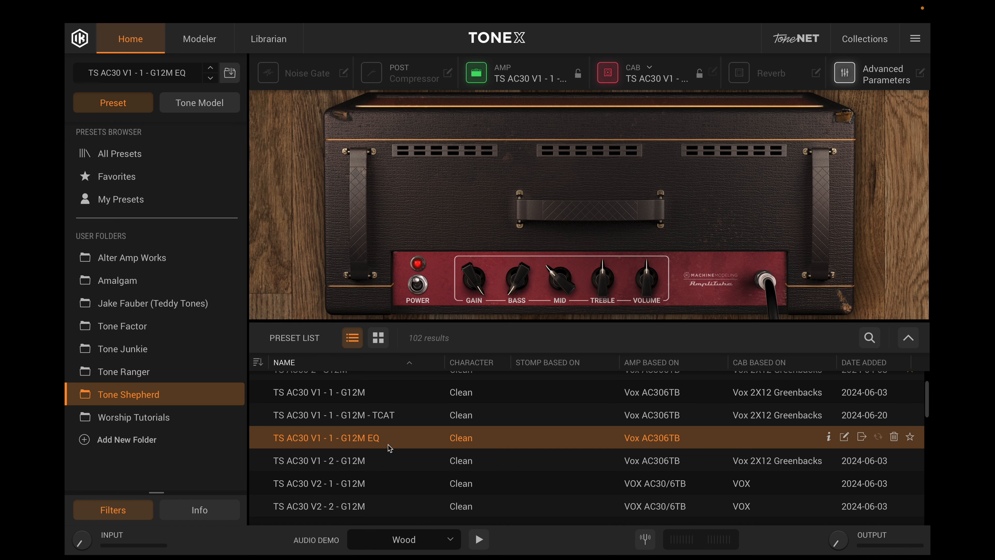
mouse_move(382, 438)
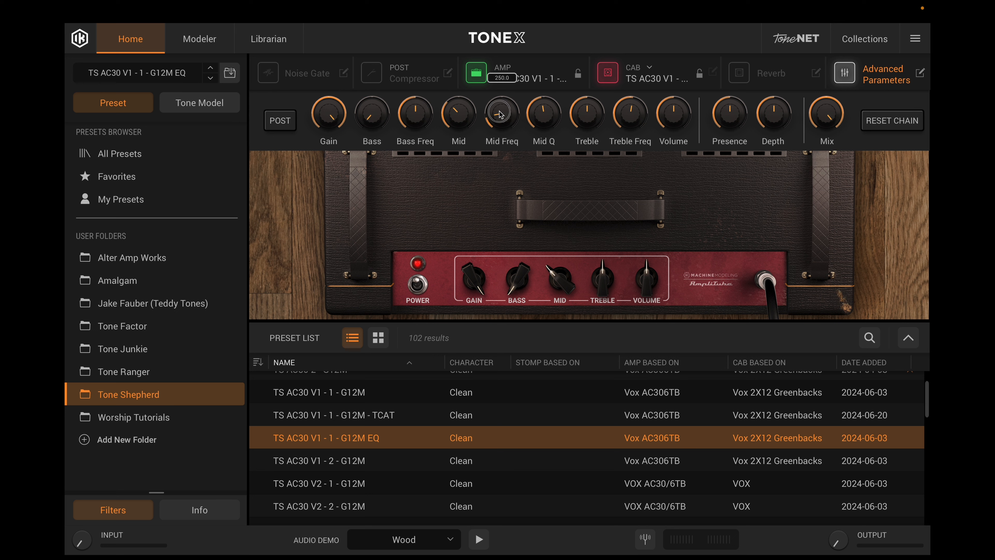
mouse_move(500, 113)
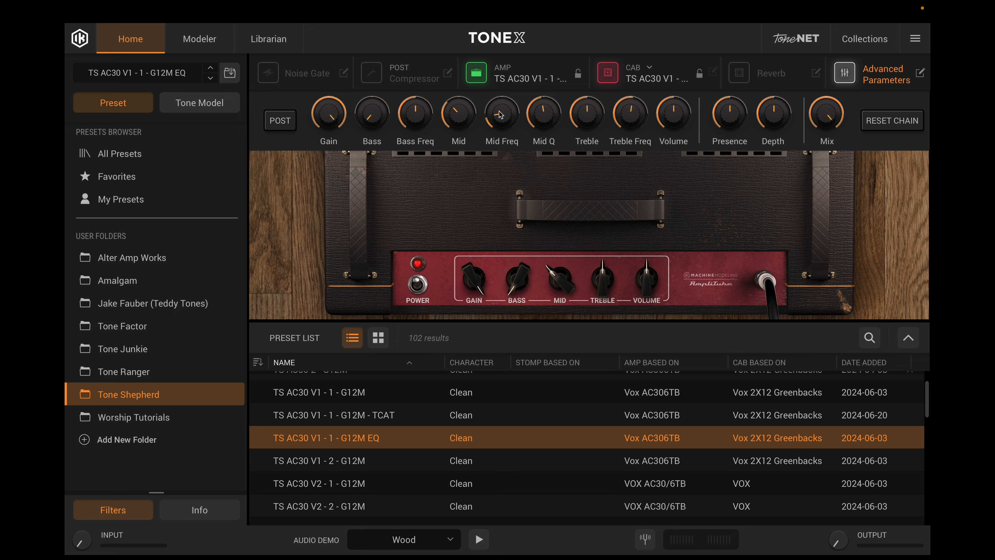
mouse_move(573, 123)
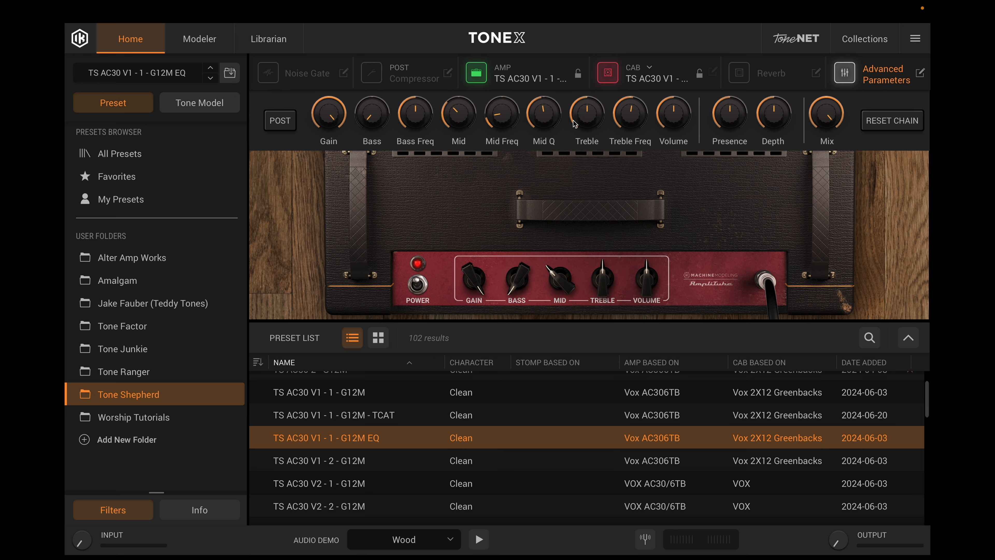
mouse_move(398, 426)
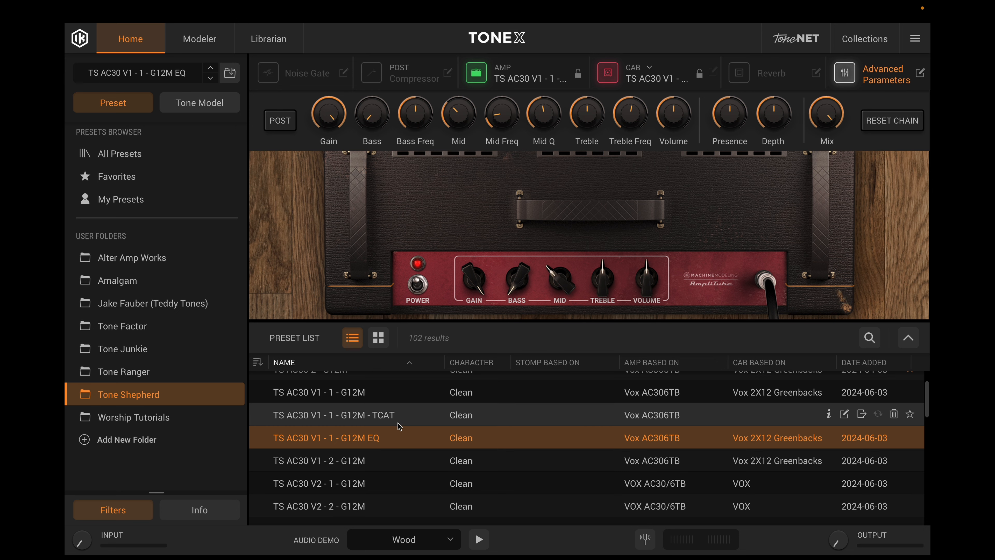
mouse_move(399, 415)
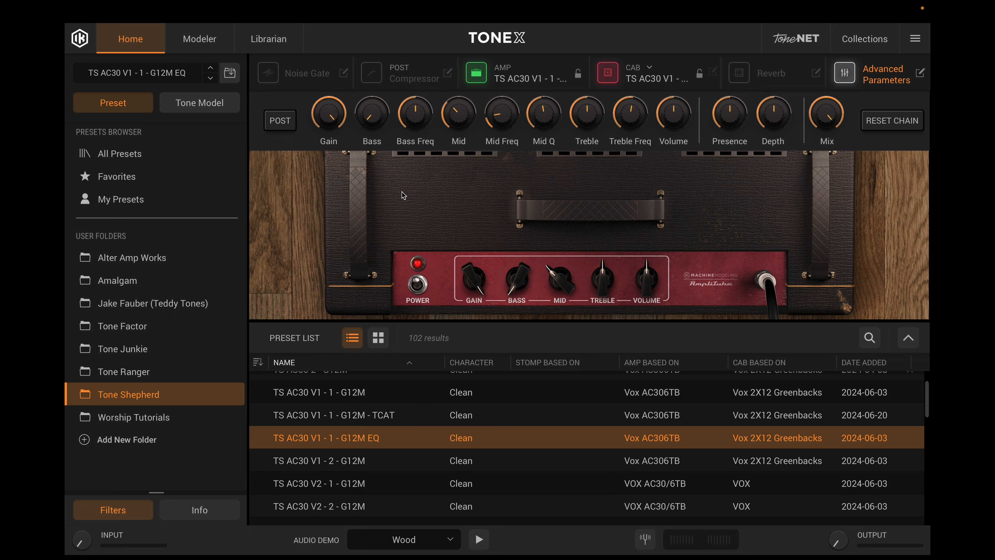
mouse_move(381, 137)
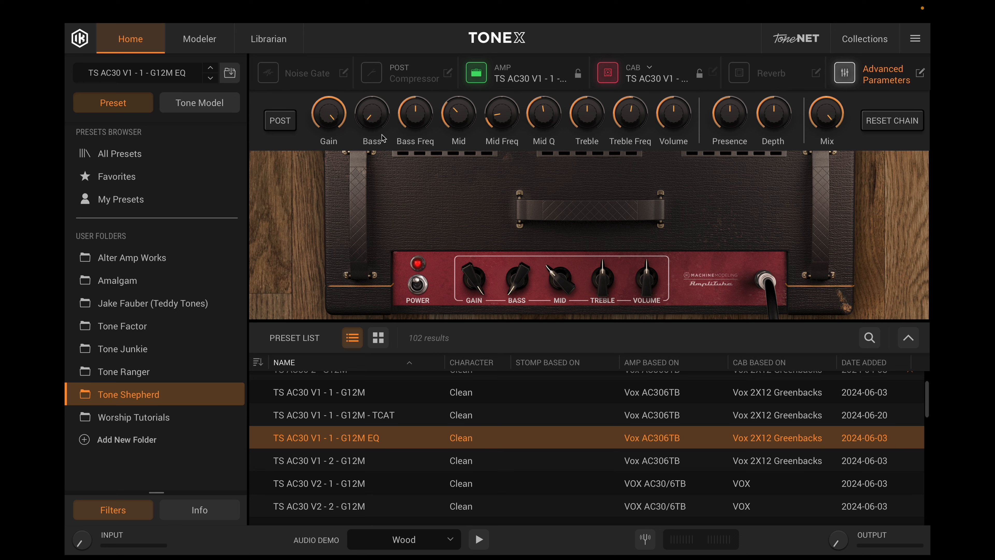
mouse_move(274, 114)
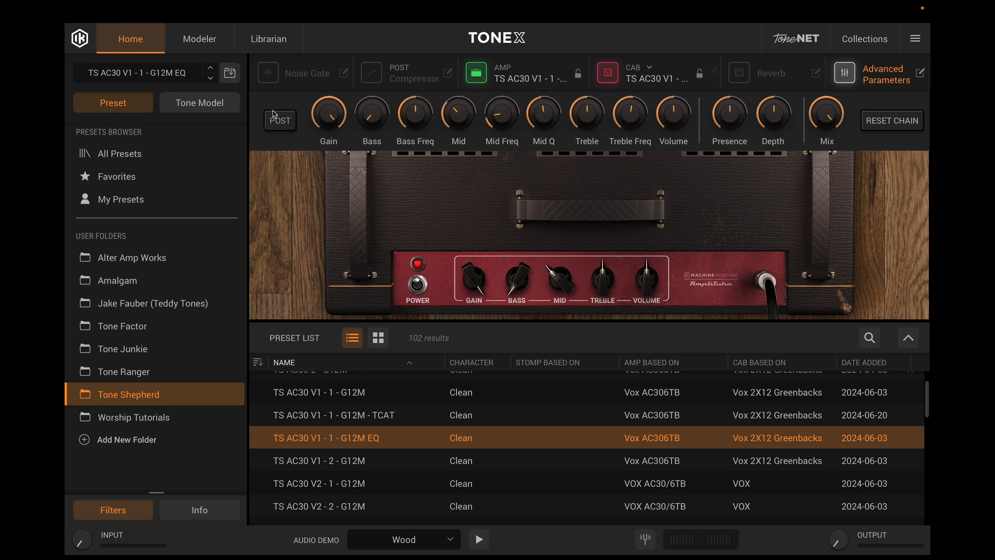
mouse_move(299, 125)
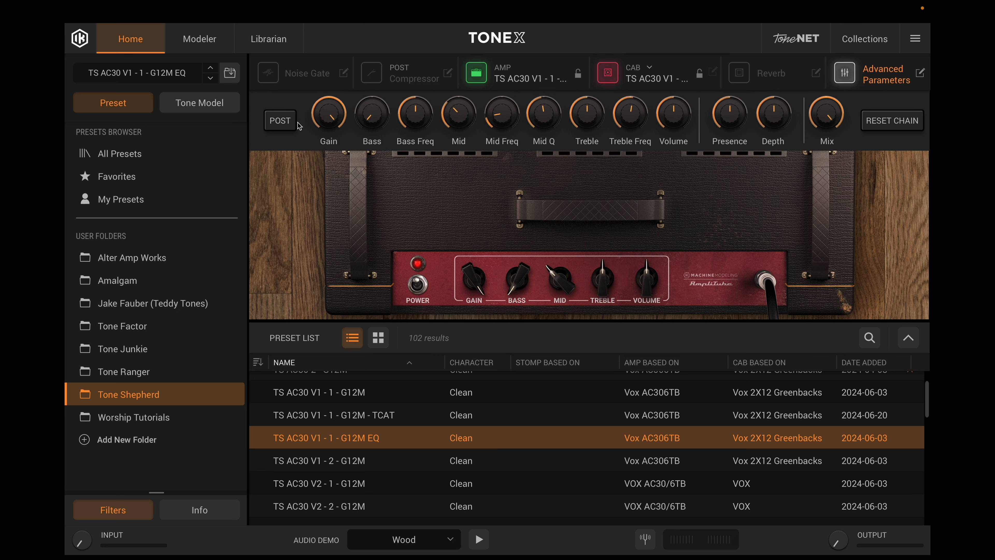
mouse_move(371, 439)
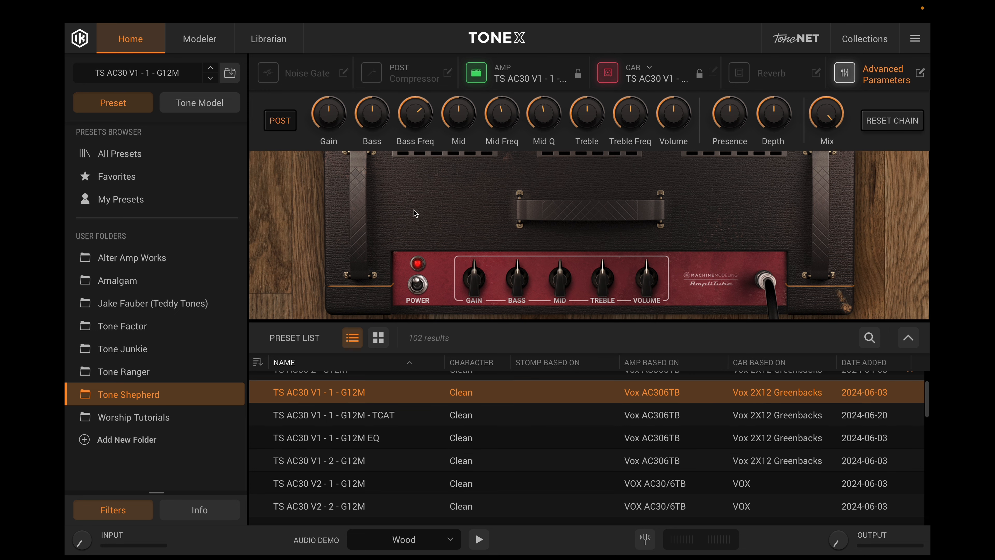
mouse_move(702, 115)
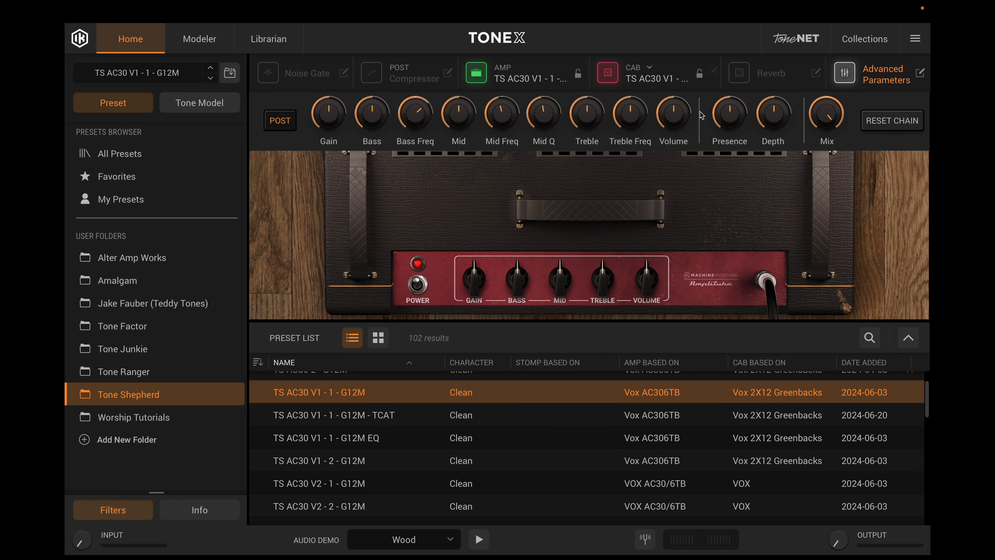
mouse_move(739, 285)
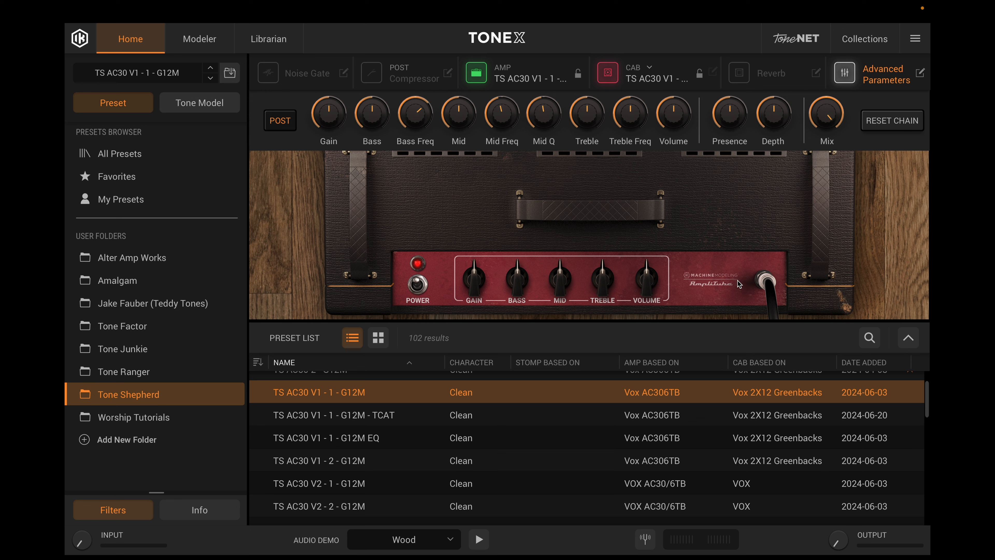
click(319, 438)
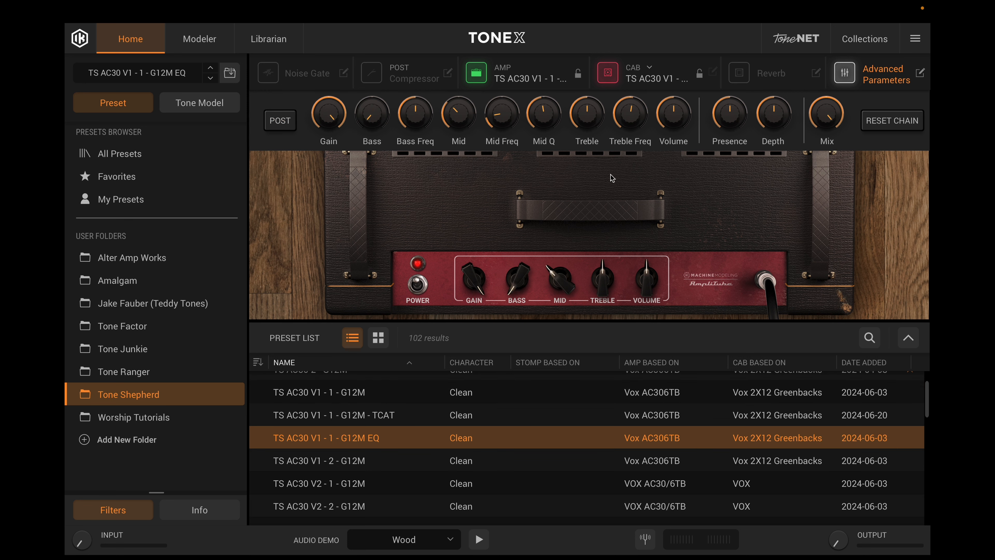
mouse_move(346, 436)
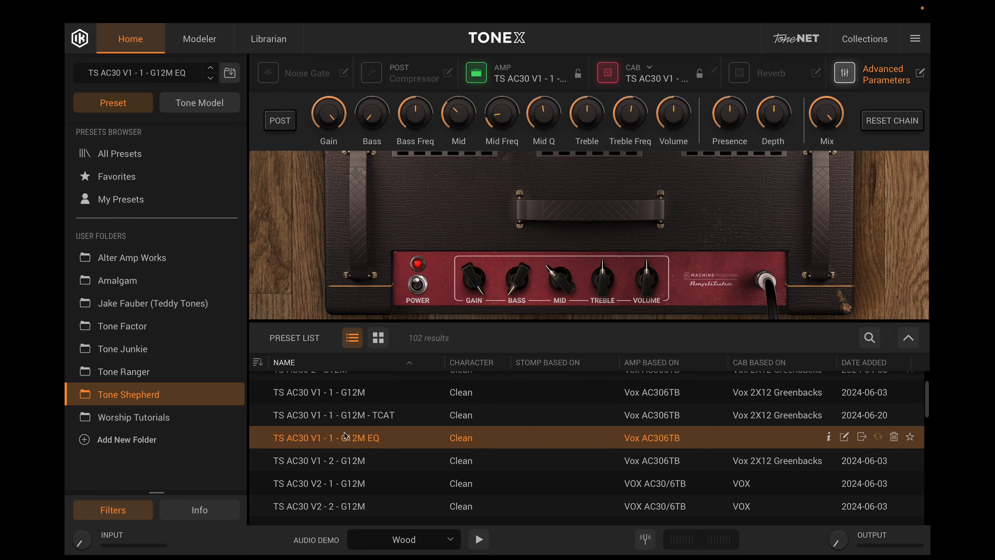
mouse_move(166, 77)
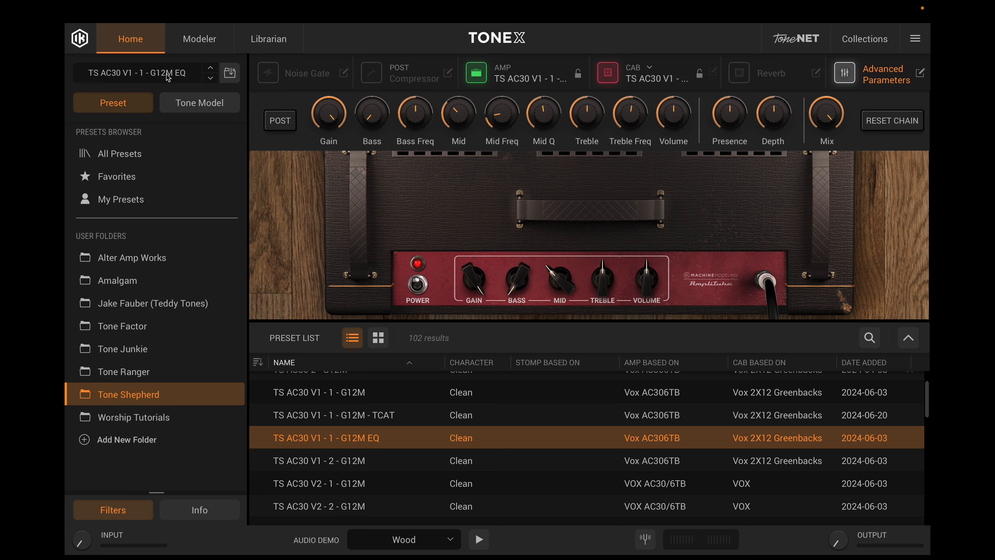